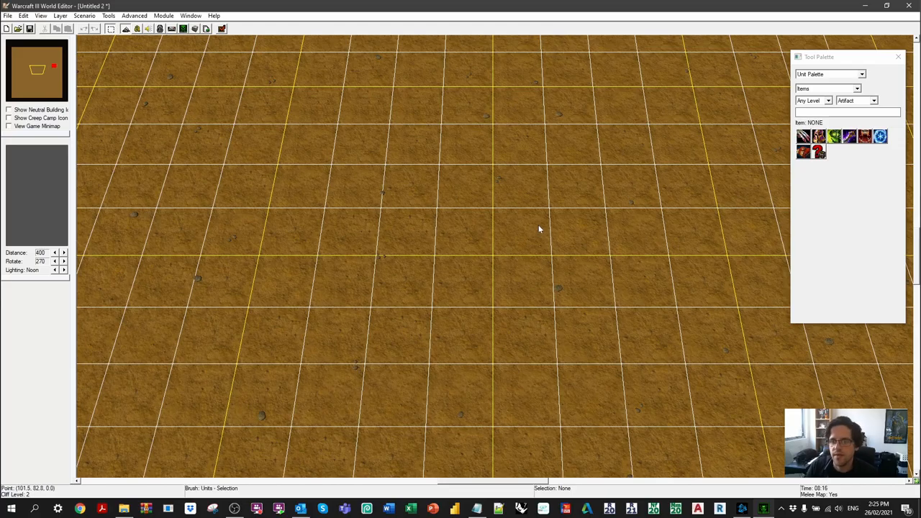
pyautogui.moveTo(160, 29)
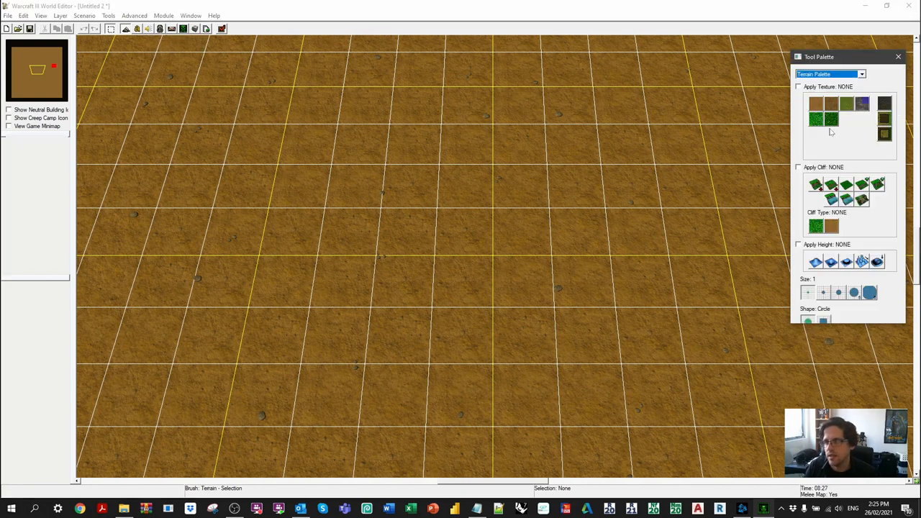
# - Raise hills with the largest Raise-height brush, then switch to the doodads palette for barrels
pyautogui.click(869, 292)
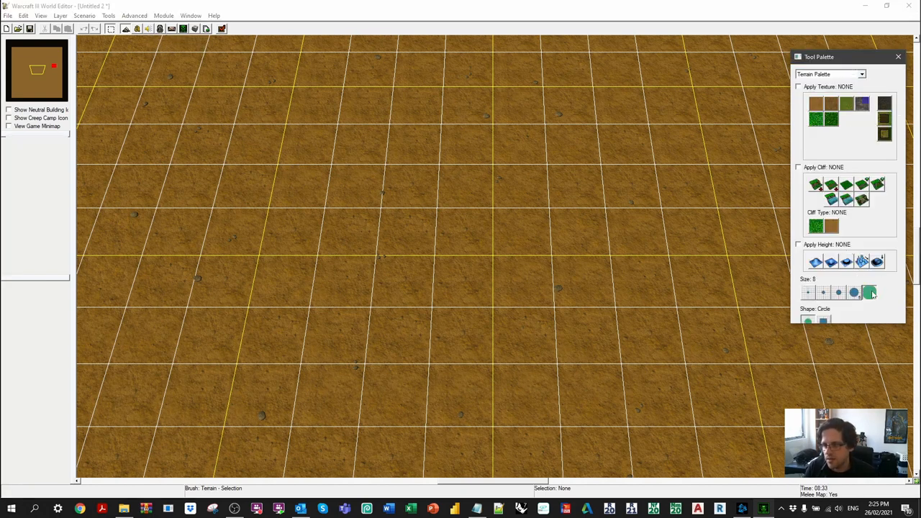
pyautogui.click(798, 244)
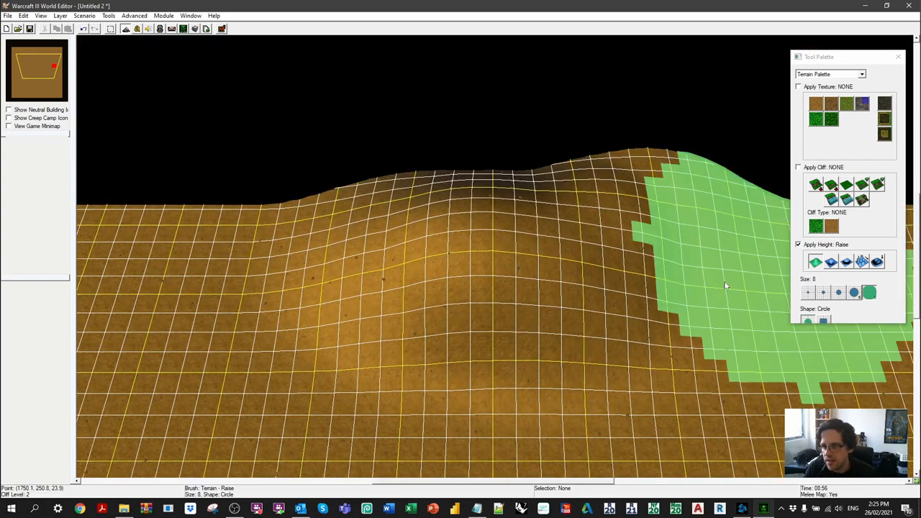
pyautogui.click(861, 74)
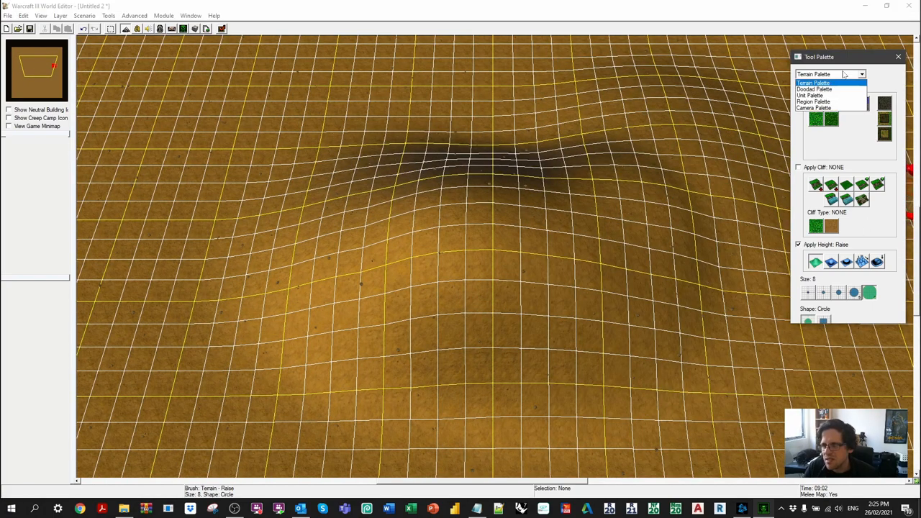
pyautogui.click(814, 83)
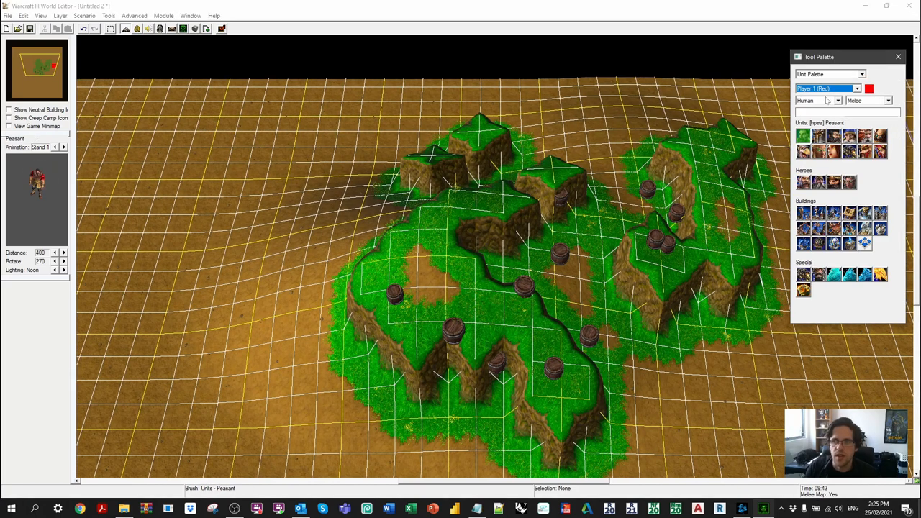
pyautogui.click(576, 288)
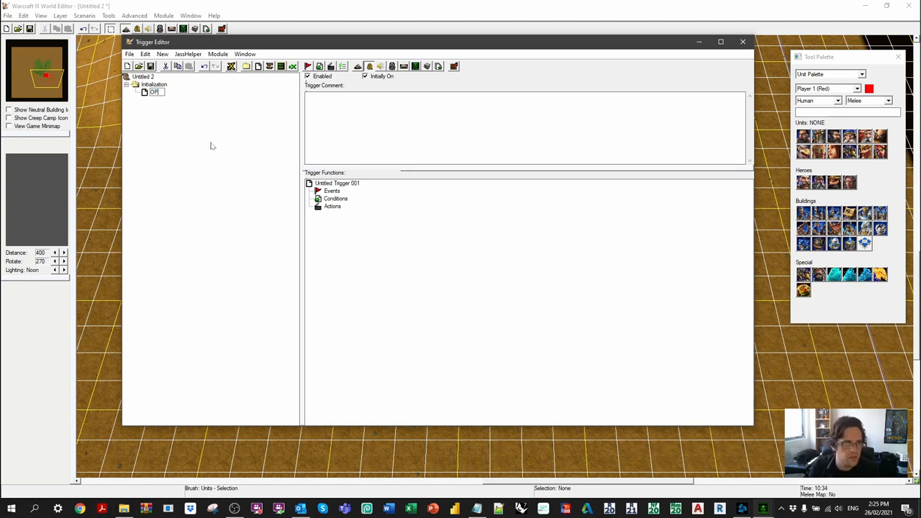
# - Name the trigger 'Peasant is opressed' and add the event 'A unit Is attacked'
pyautogui.write('Peasant is opressed')
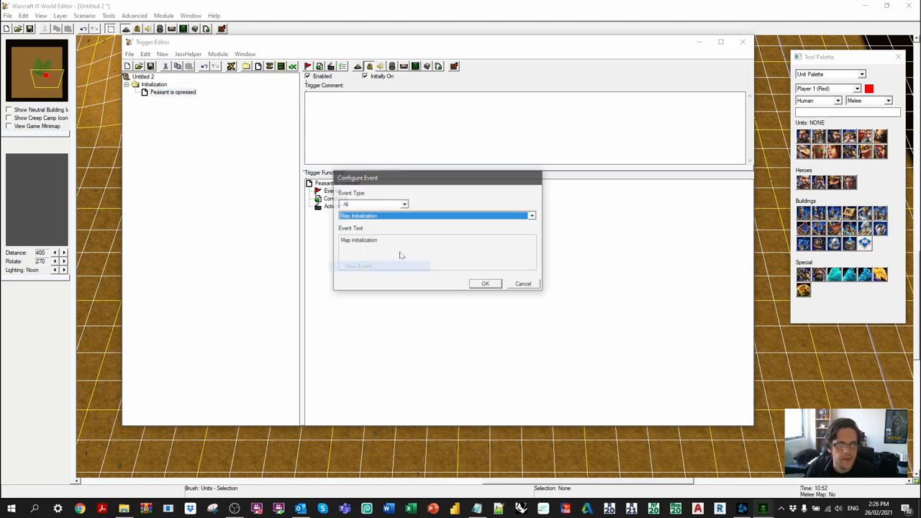
pyautogui.click(531, 215)
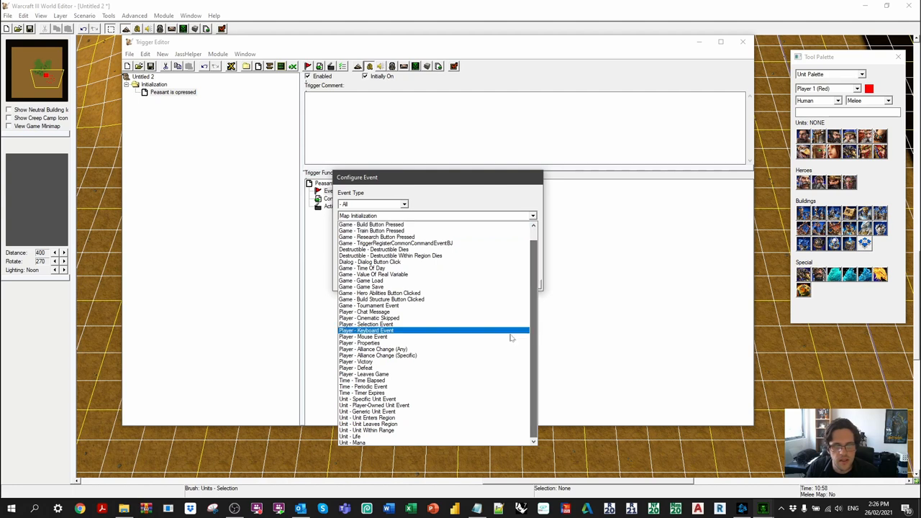
pyautogui.click(368, 412)
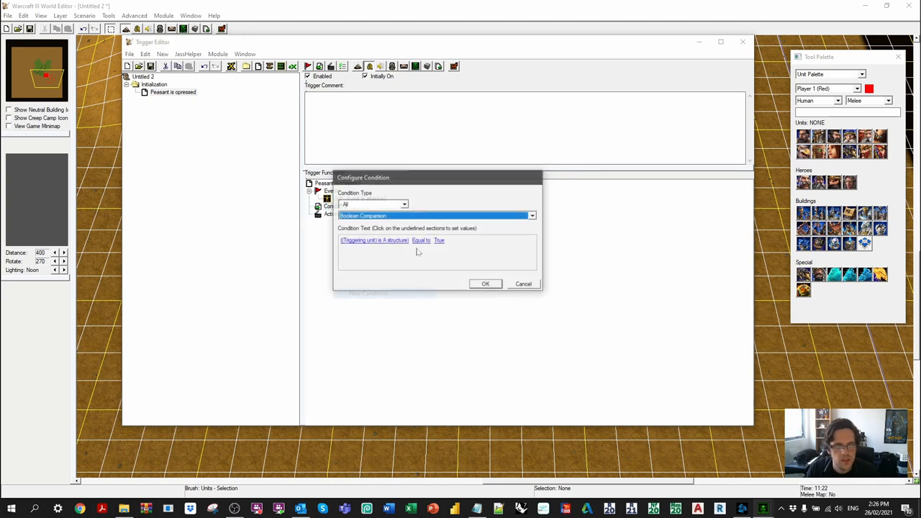
# - Add a Unit-Type Comparison condition: Attacked unit equal to Peasant
pyautogui.click(436, 215)
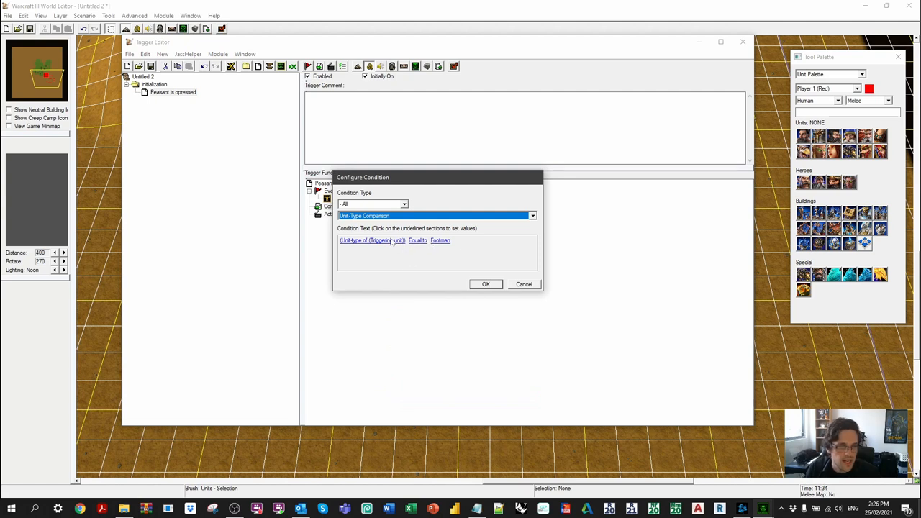
pyautogui.click(374, 241)
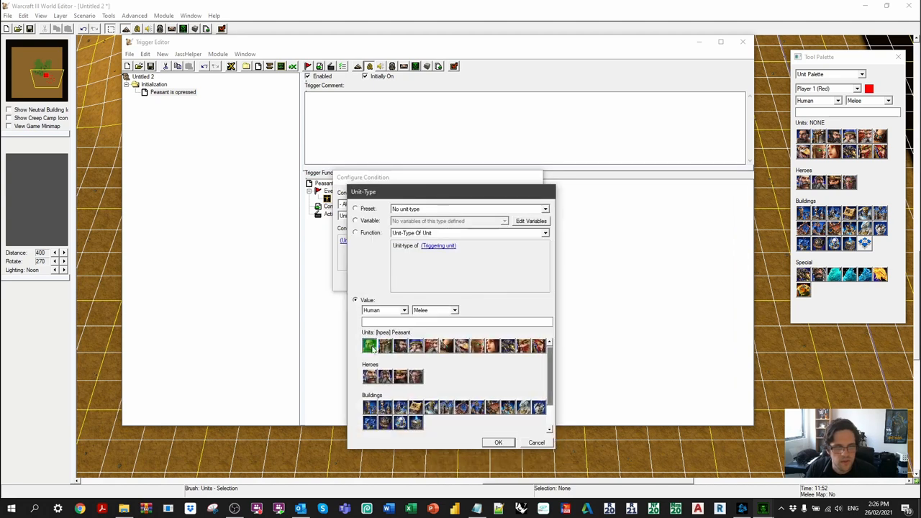
pyautogui.click(498, 442)
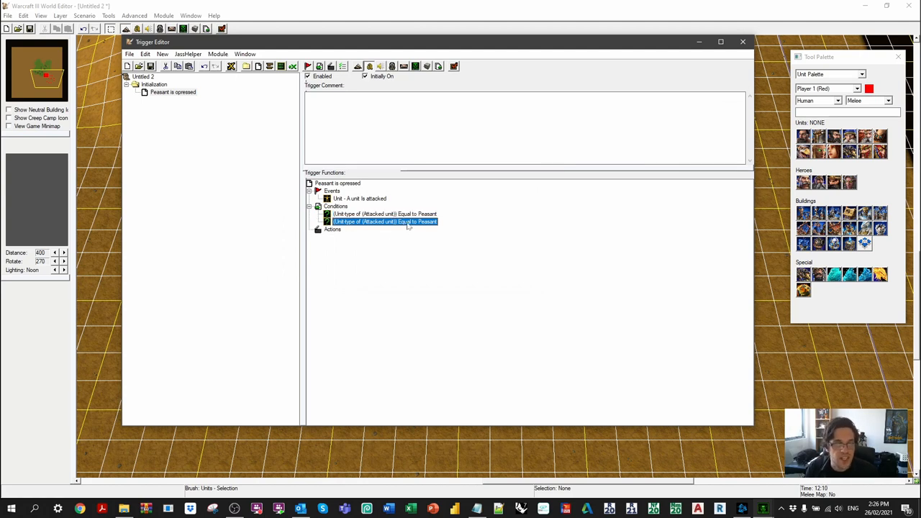
# - Edit the second condition to Attacking unit not equal to Peasant
pyautogui.doubleClick(383, 221)
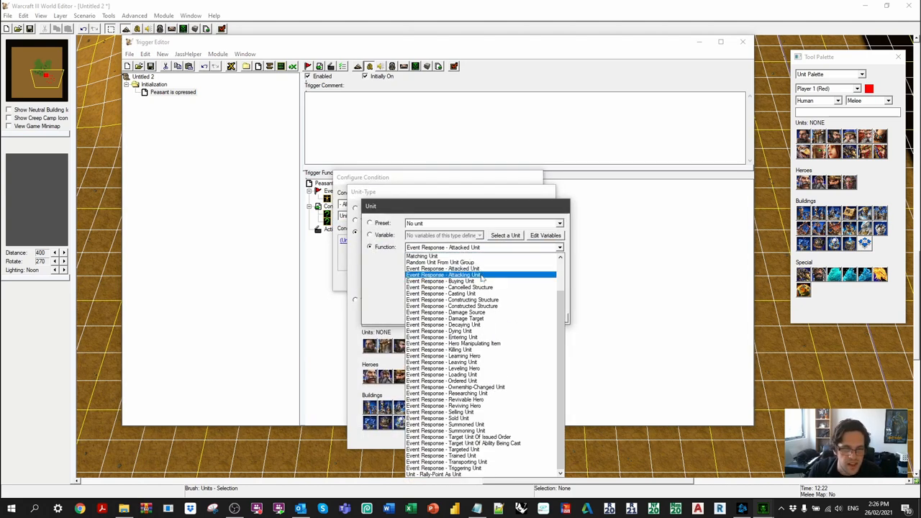
pyautogui.click(446, 275)
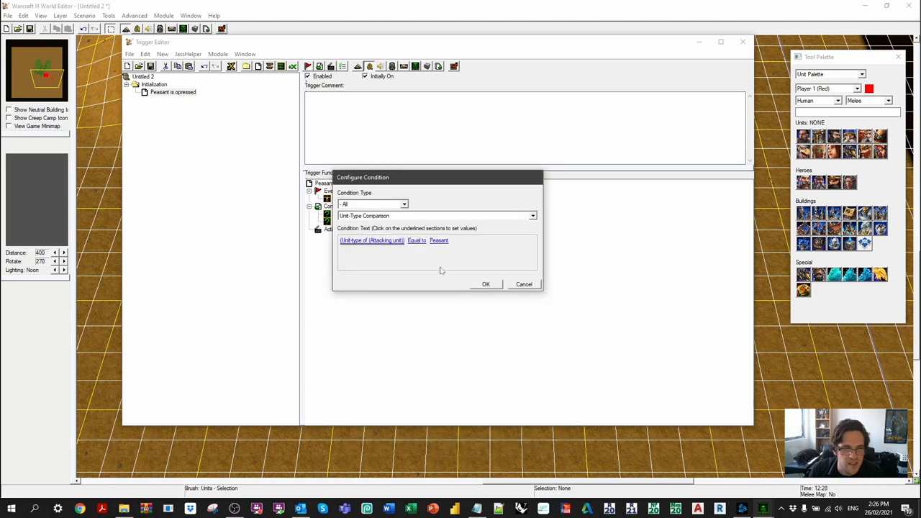
pyautogui.click(416, 241)
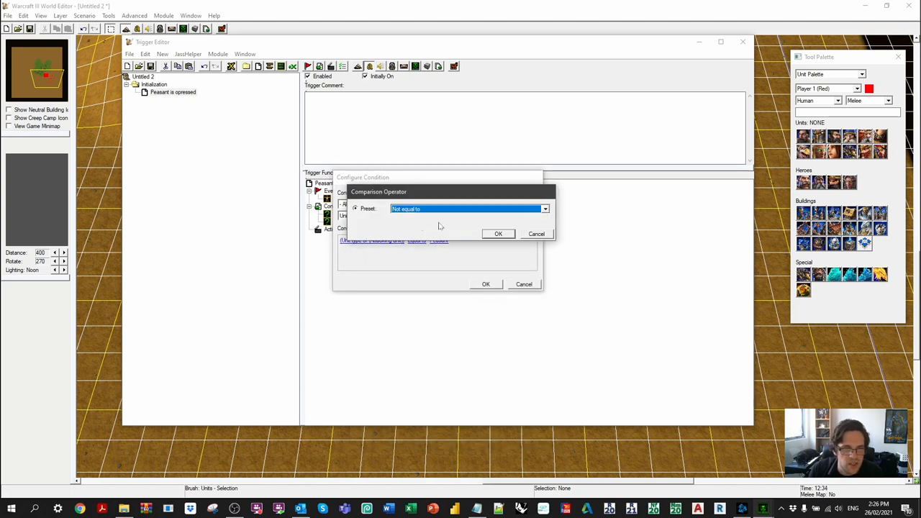
pyautogui.click(498, 233)
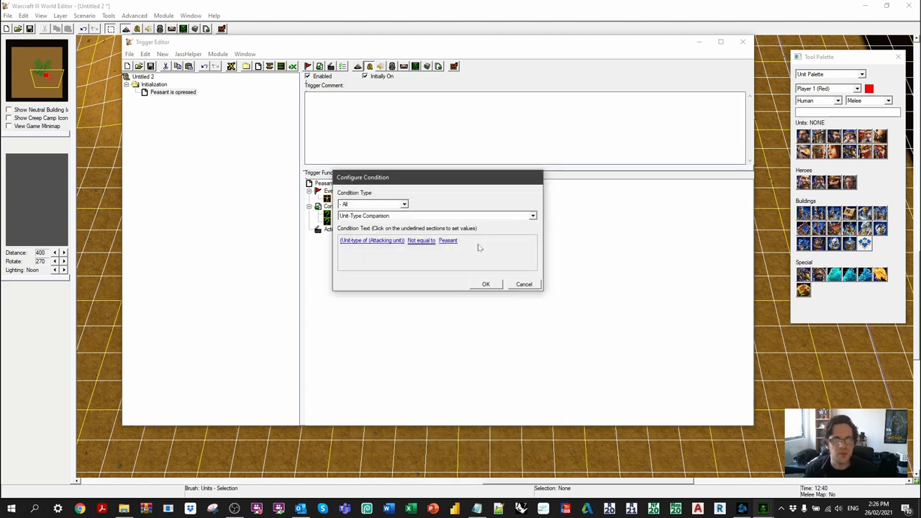
pyautogui.click(485, 284)
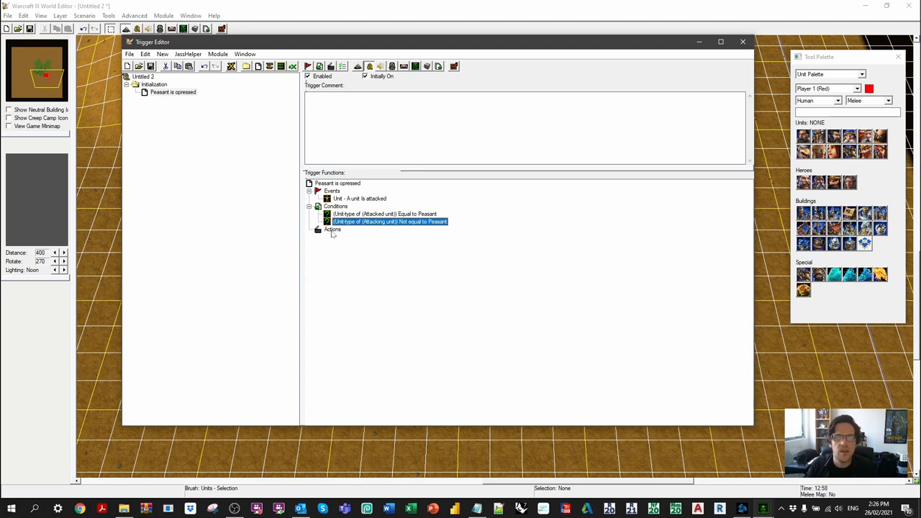
# - Scroll the new-action list to Sound - Play Sound On Unit, then cancel without adding it
pyautogui.click(332, 229)
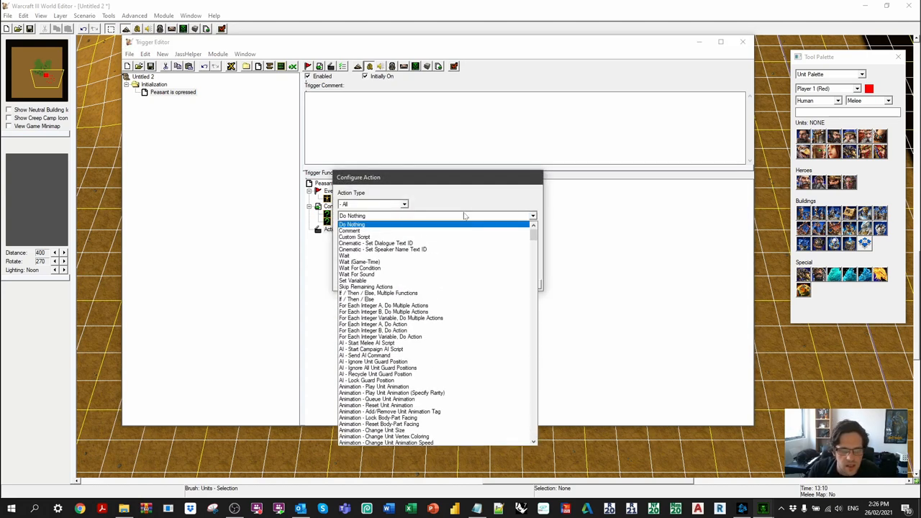
pyautogui.scroll(-3)
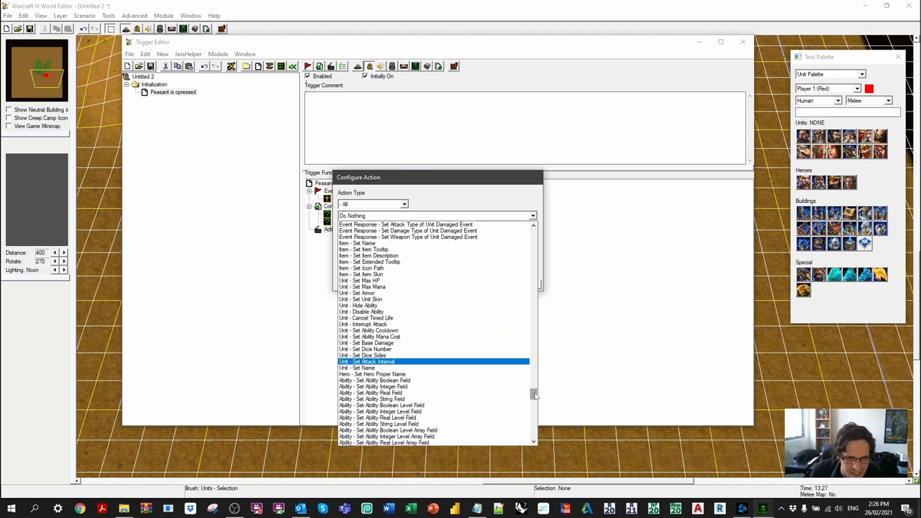
pyautogui.scroll(-3)
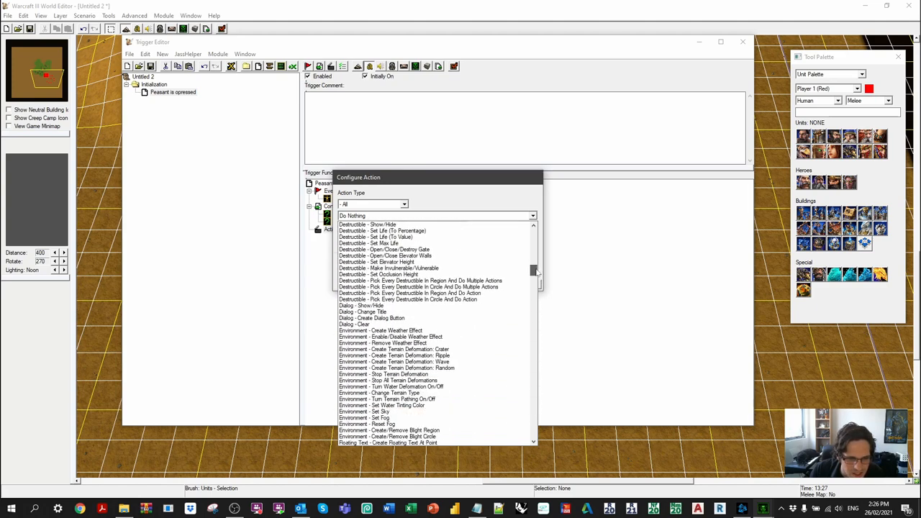
pyautogui.scroll(-3)
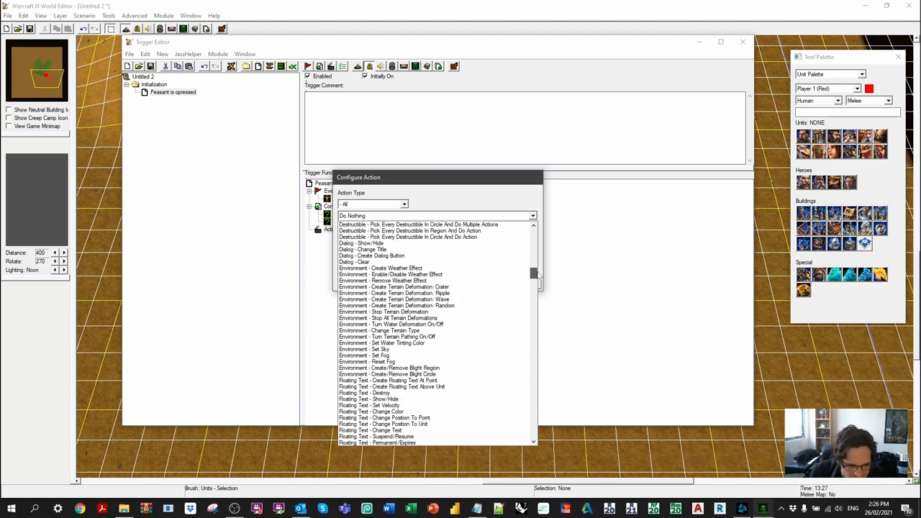
pyautogui.scroll(-3)
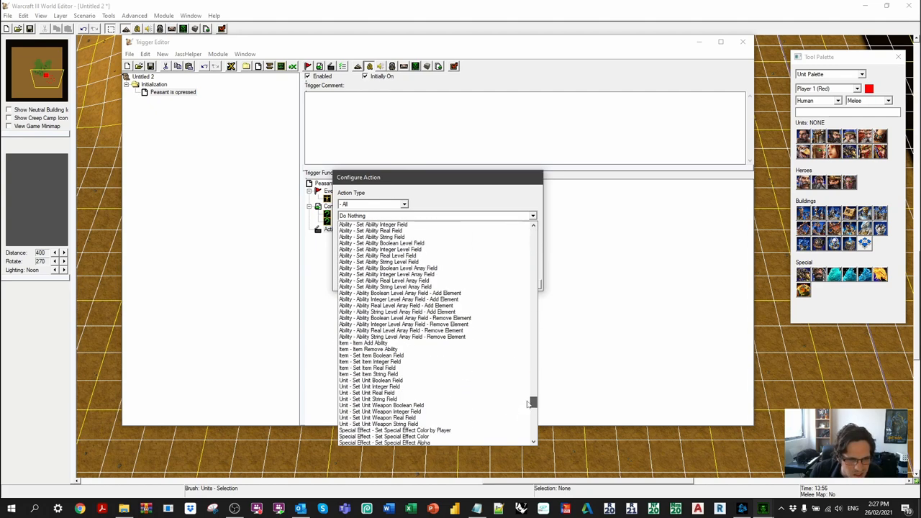
pyautogui.scroll(-3)
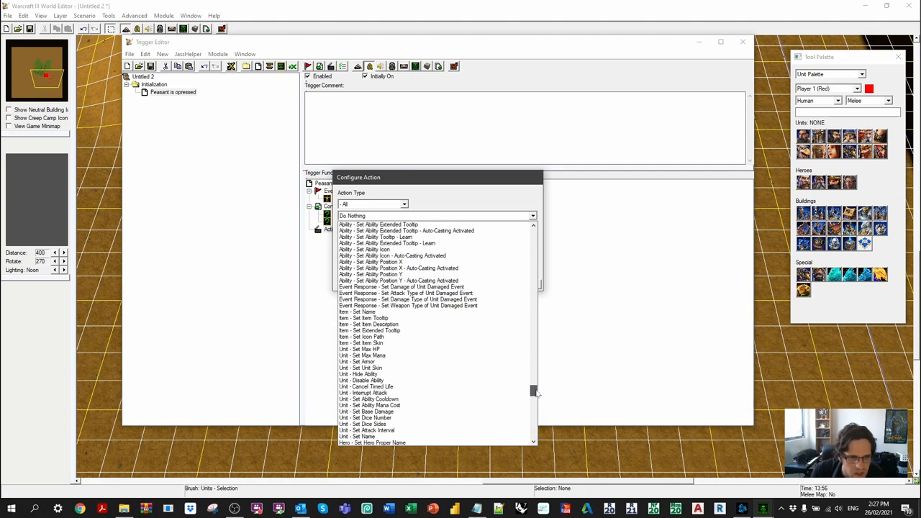
pyautogui.scroll(-3)
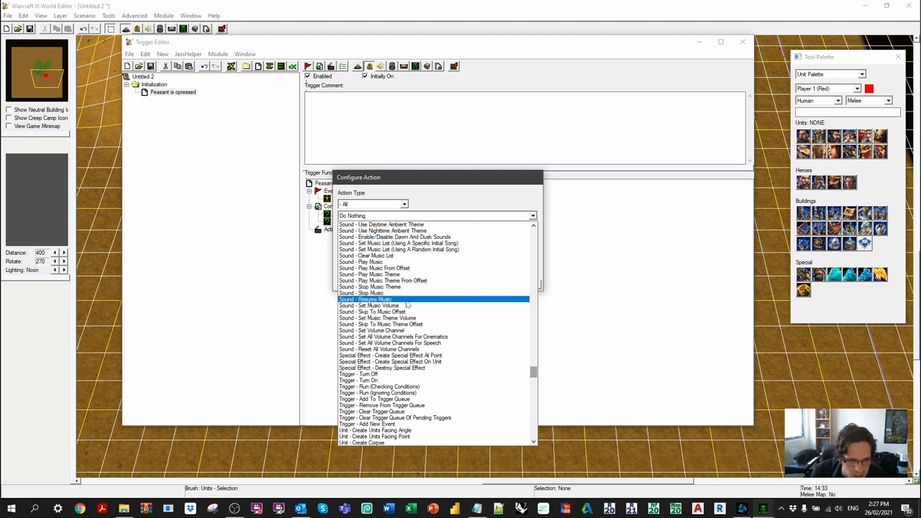
pyautogui.scroll(-3)
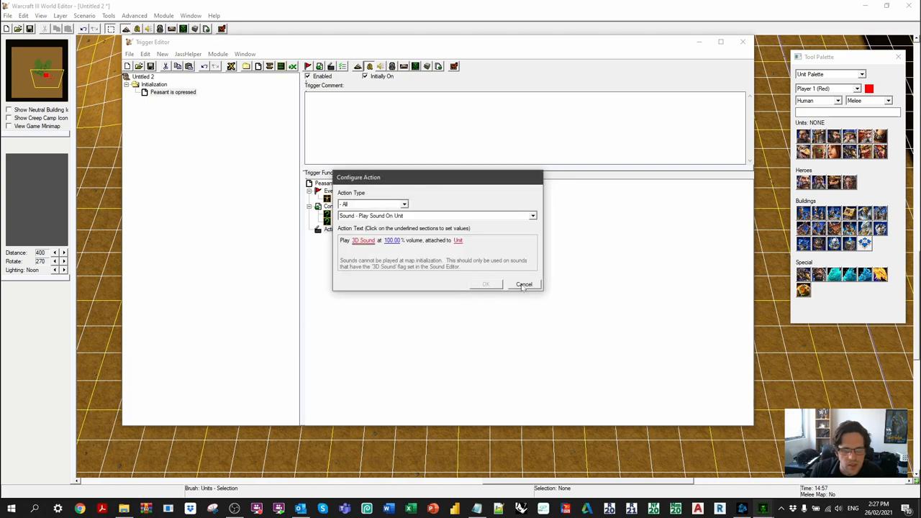
pyautogui.click(525, 284)
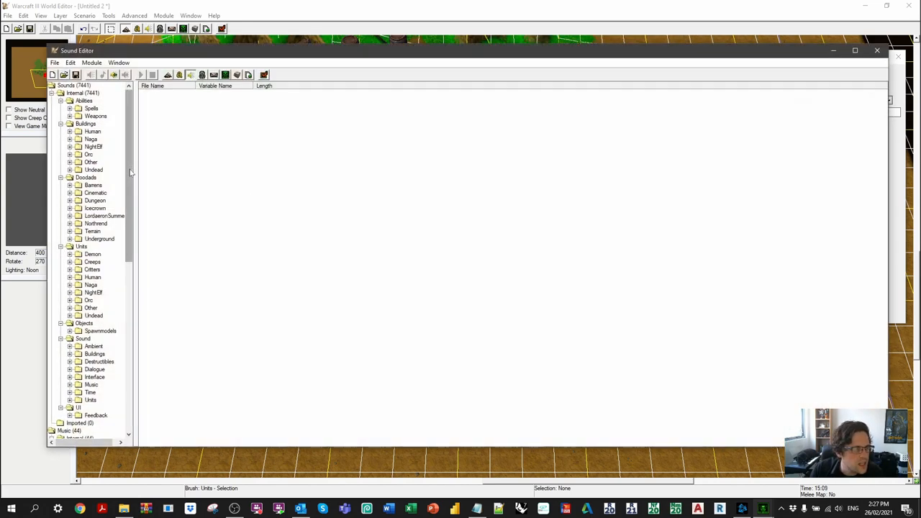
# - Preview the Peasant PeasantPissed2–5 voice lines and use PeasantPissed3 as a map sound
pyautogui.scroll(-3)
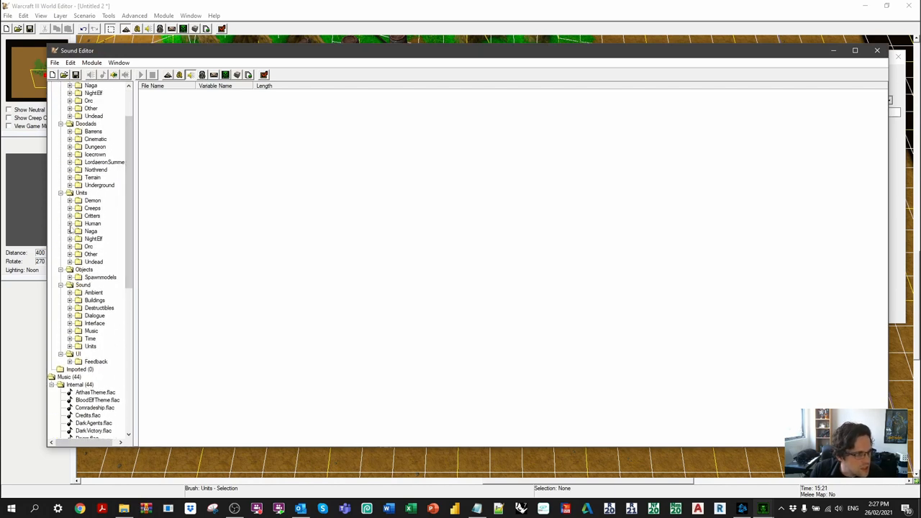
pyautogui.click(70, 154)
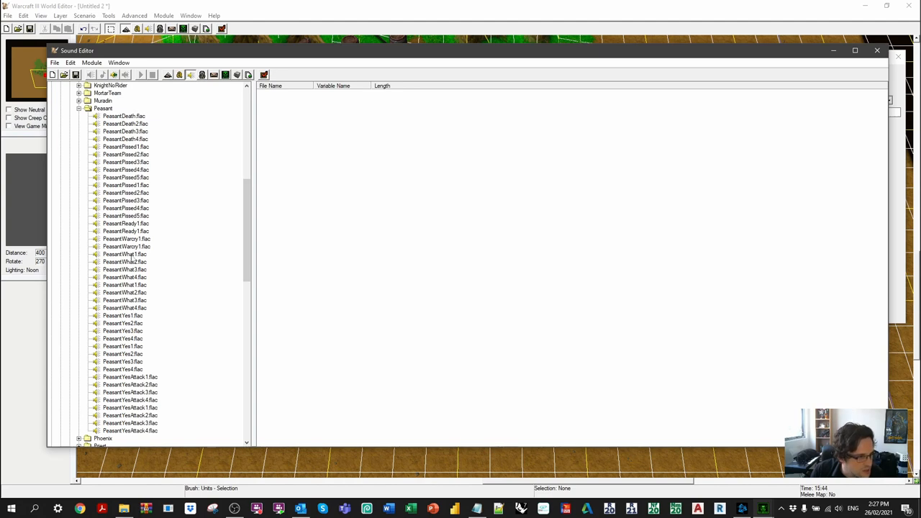
pyautogui.click(126, 216)
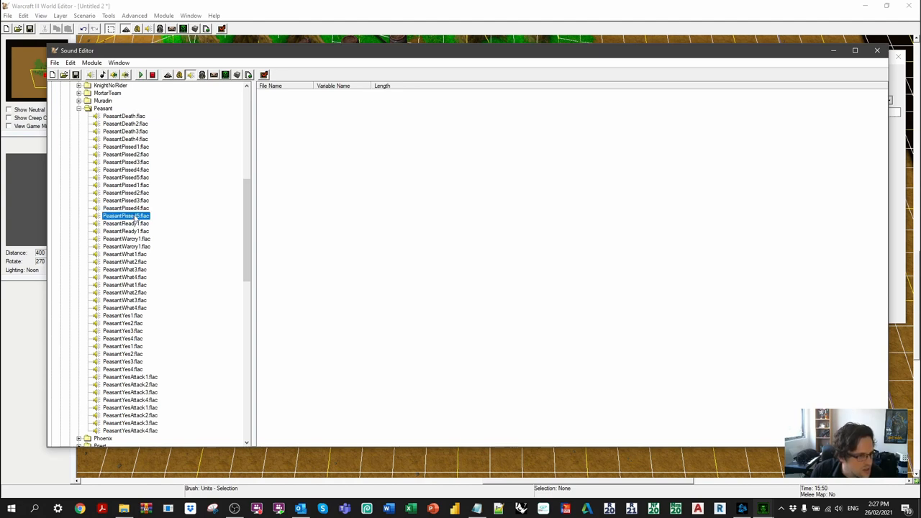
pyautogui.click(126, 208)
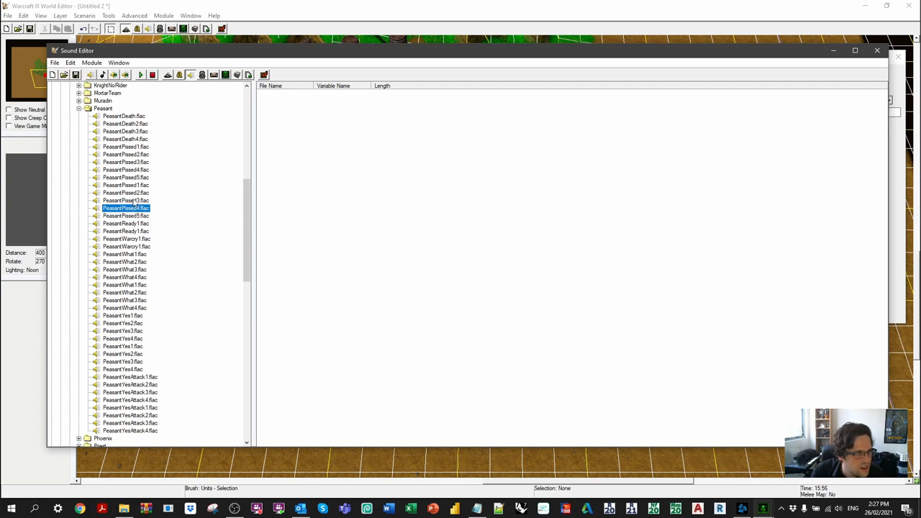
pyautogui.click(126, 200)
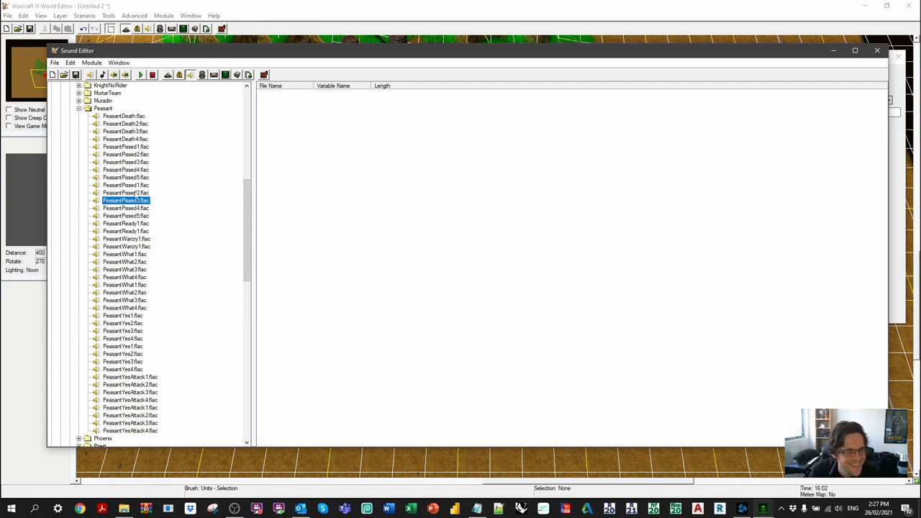
pyautogui.click(126, 193)
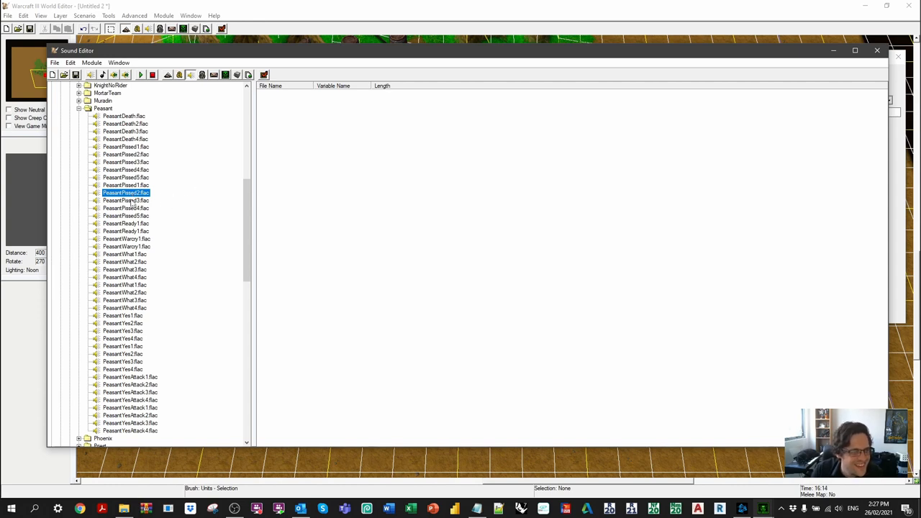
pyautogui.click(126, 200)
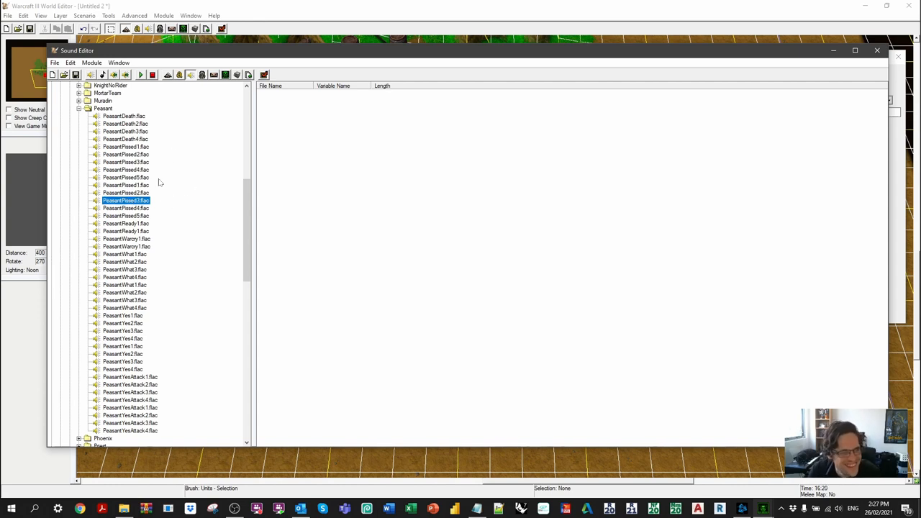
pyautogui.rightClick(126, 200)
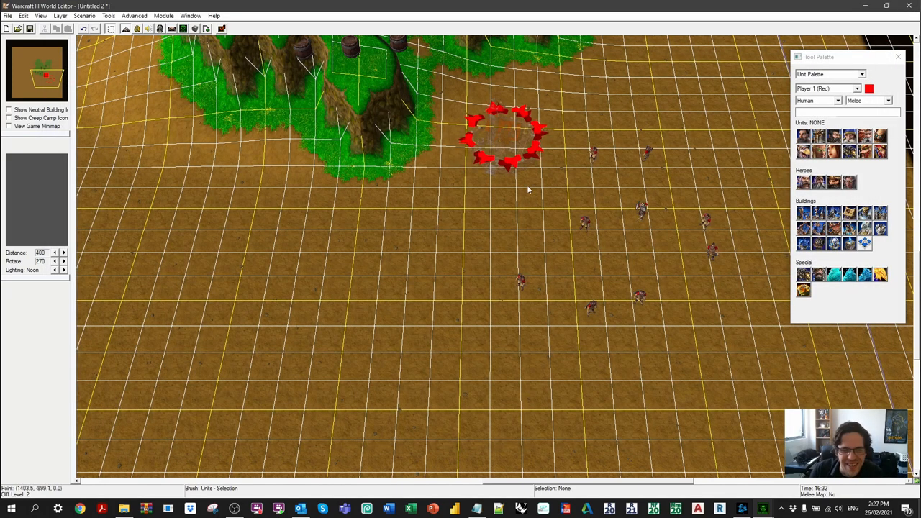
# - Add a Play Sound On Unit action playing PeasantPissed3 on the Attacked unit
pyautogui.rightClick(333, 229)
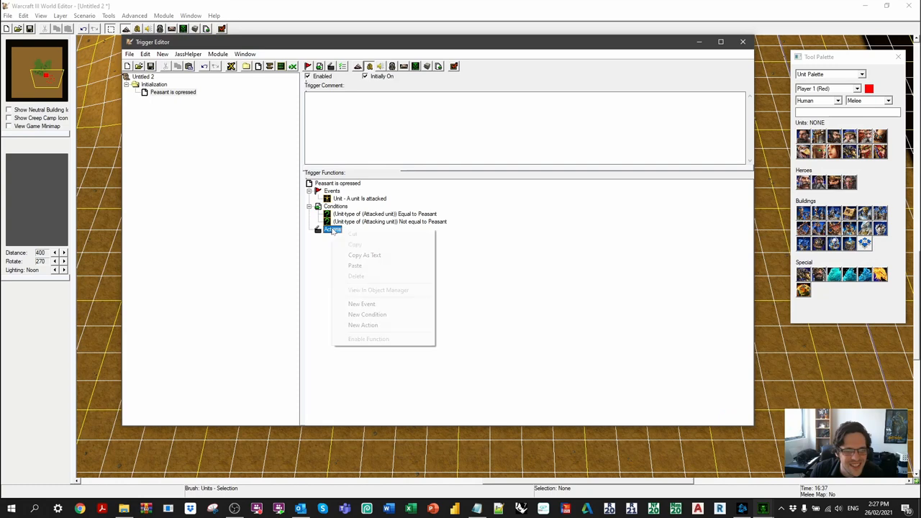
pyautogui.click(363, 324)
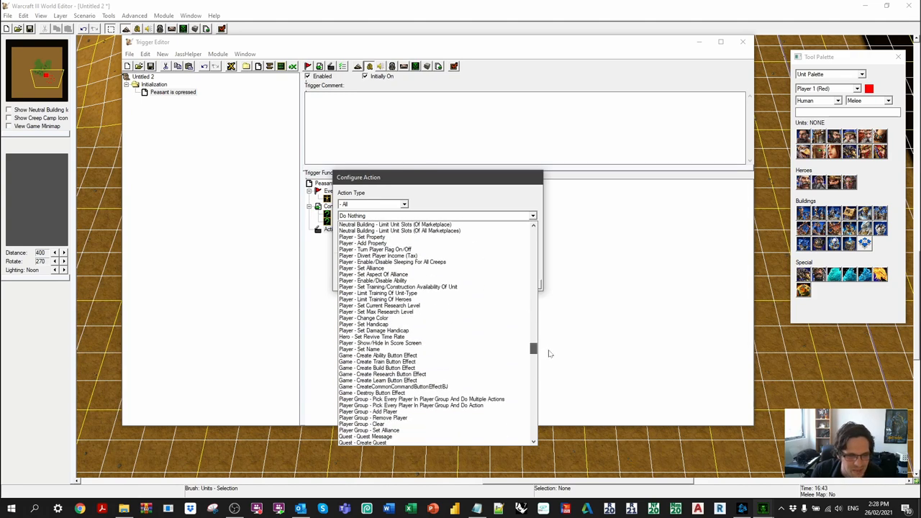
pyautogui.scroll(-3)
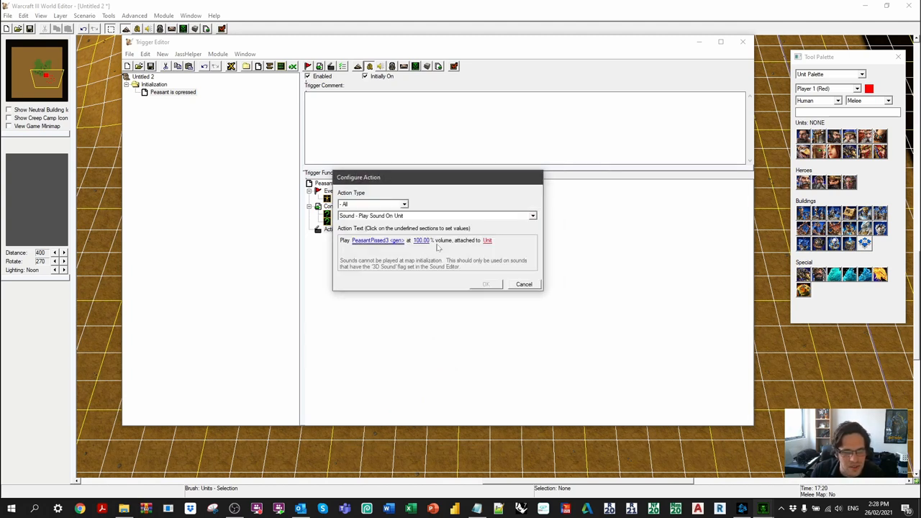
pyautogui.click(487, 240)
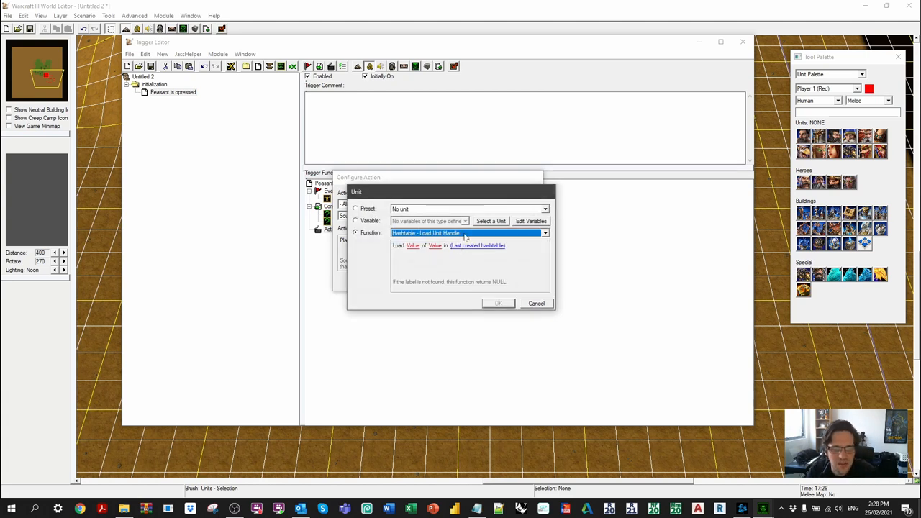
pyautogui.click(545, 233)
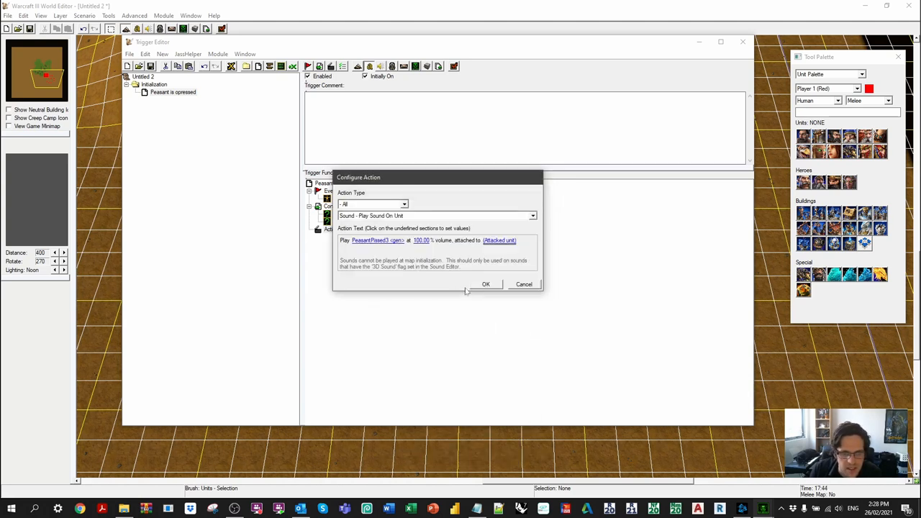
pyautogui.click(486, 283)
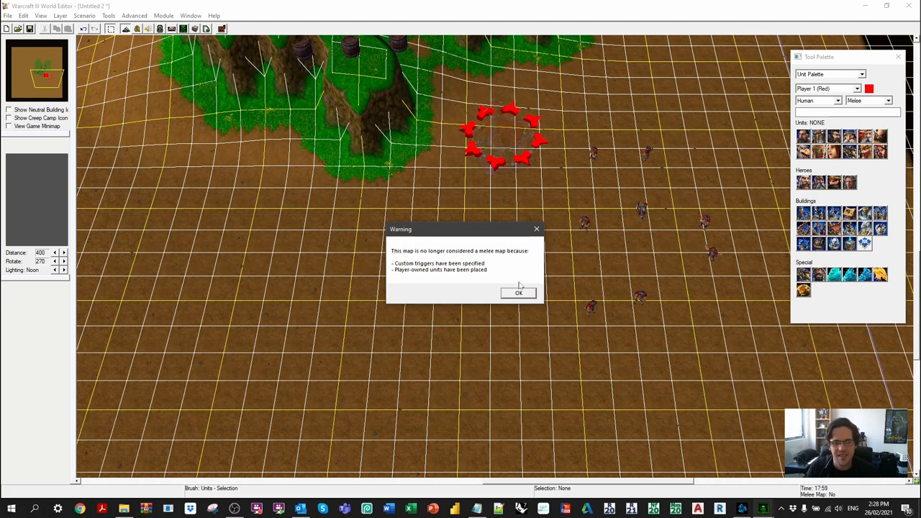
# - Dismiss the melee-map warning to test-play, then end the game and exit
pyautogui.click(519, 293)
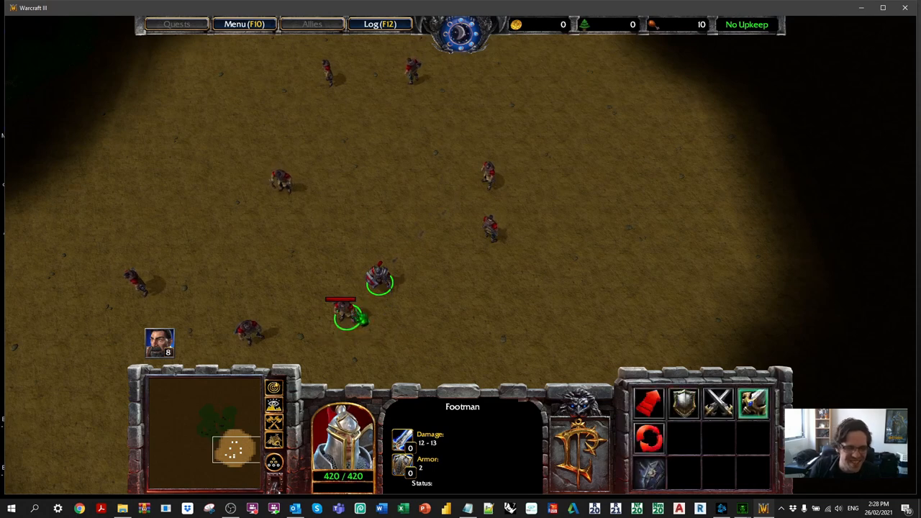
pyautogui.click(244, 24)
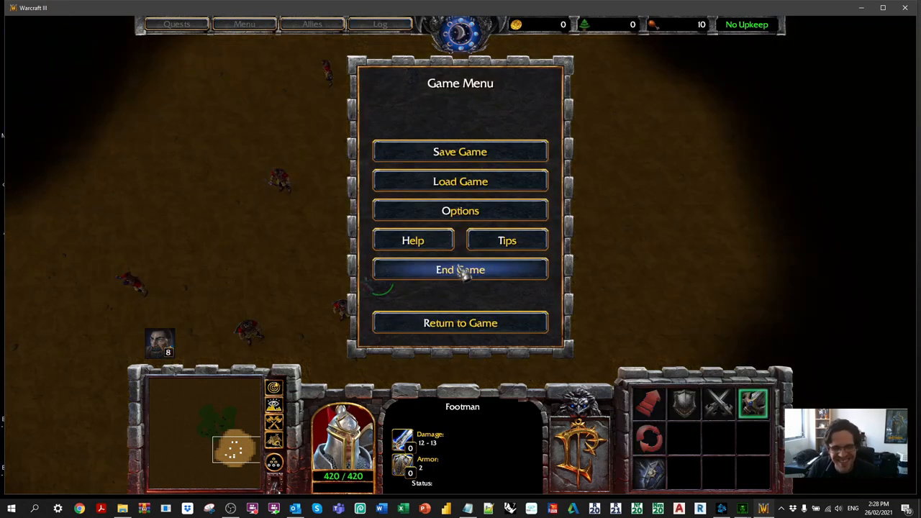
pyautogui.click(460, 269)
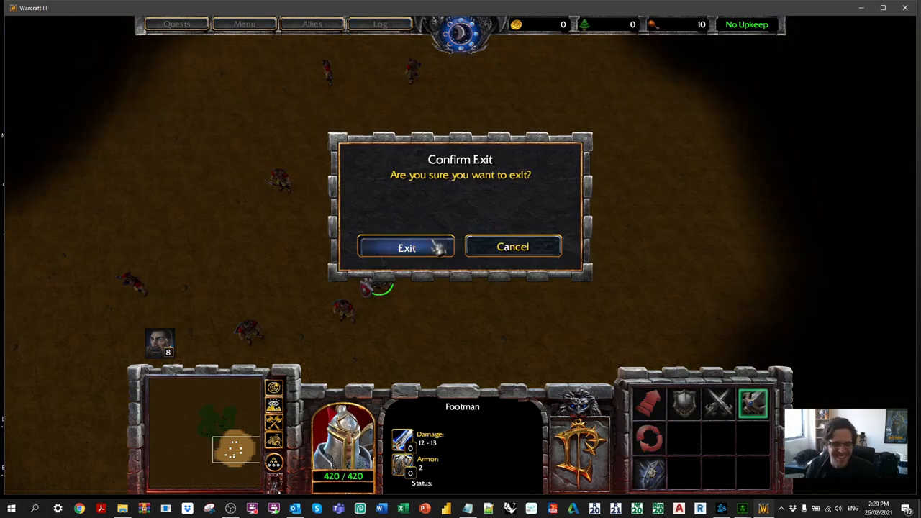
pyautogui.click(407, 248)
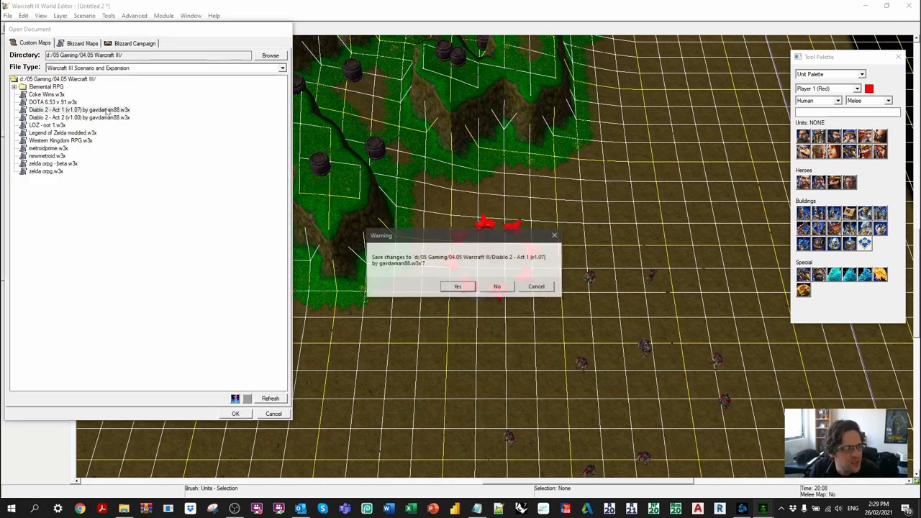
# - Answer the save prompt and open the Diablo 2 - Act 1 (v1.07) map
pyautogui.click(457, 287)
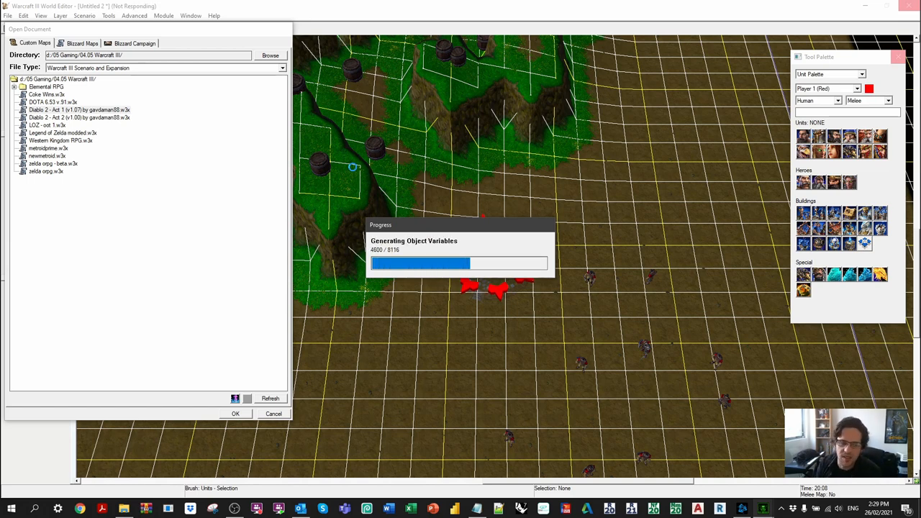
pyautogui.click(235, 414)
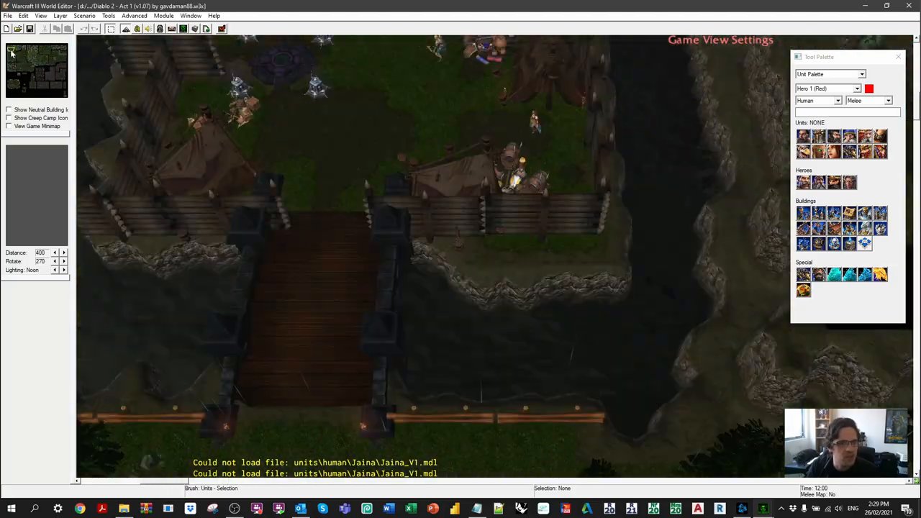
pyautogui.click(856, 88)
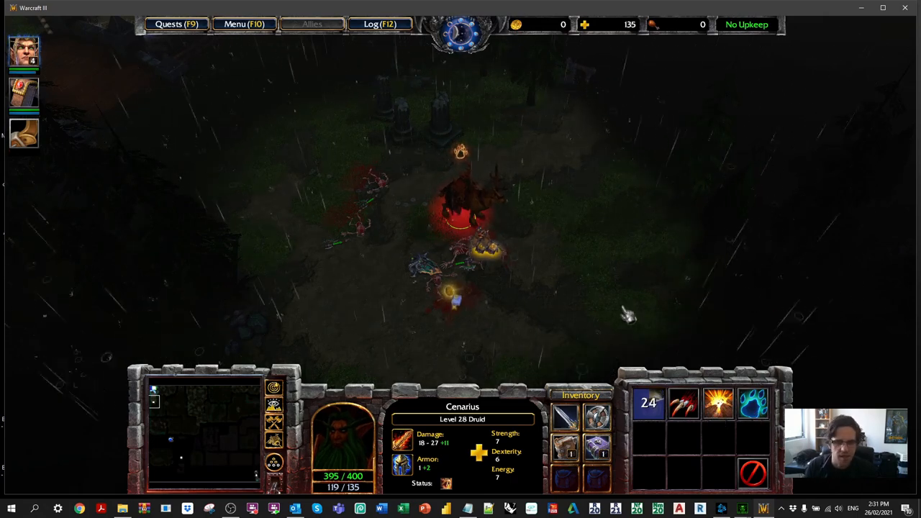
pyautogui.moveTo(684, 403)
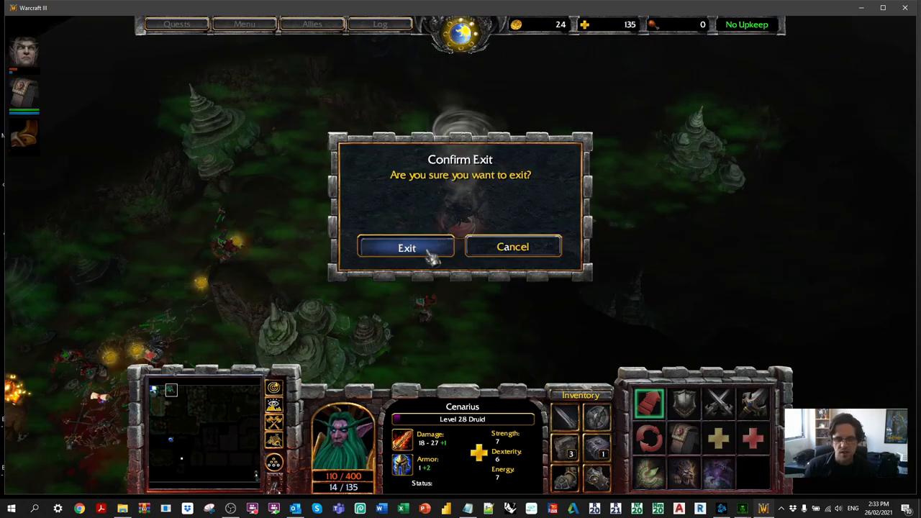
# - Exit the druid test game, return to World Editor and open the map's triggers
pyautogui.click(407, 248)
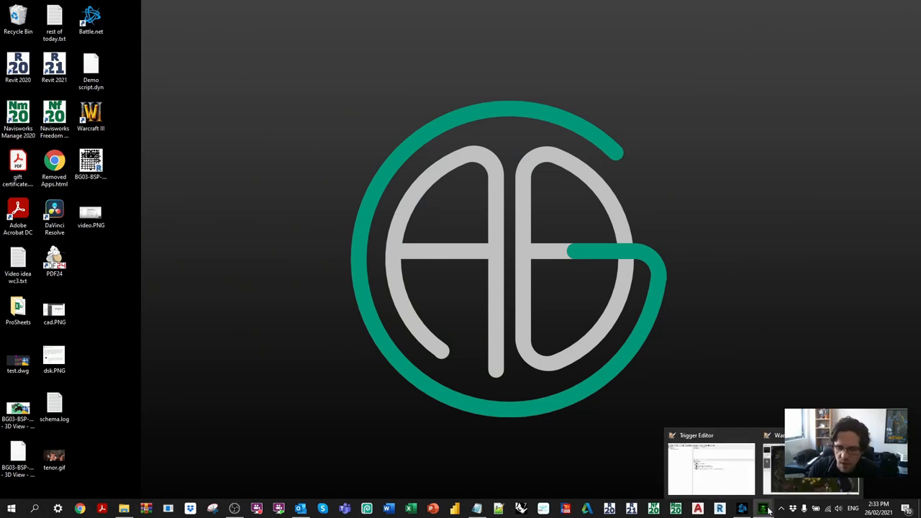
pyautogui.click(774, 468)
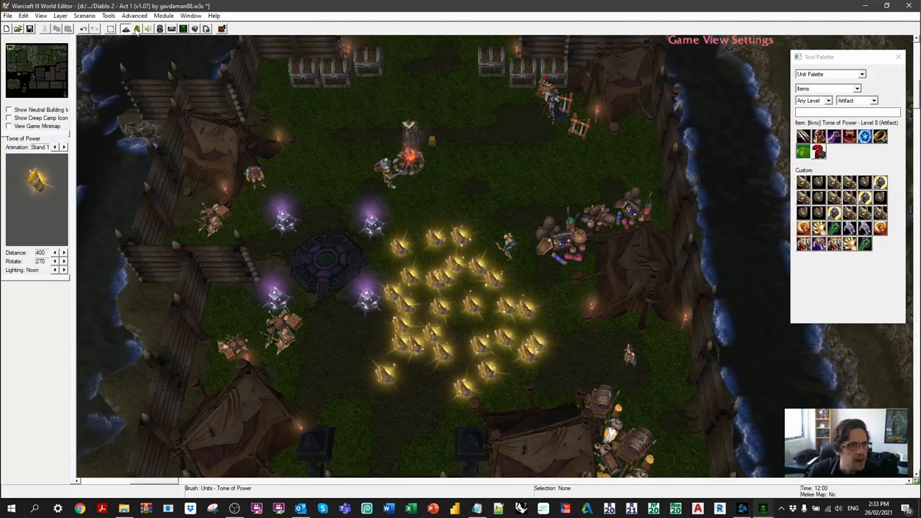
pyautogui.click(182, 28)
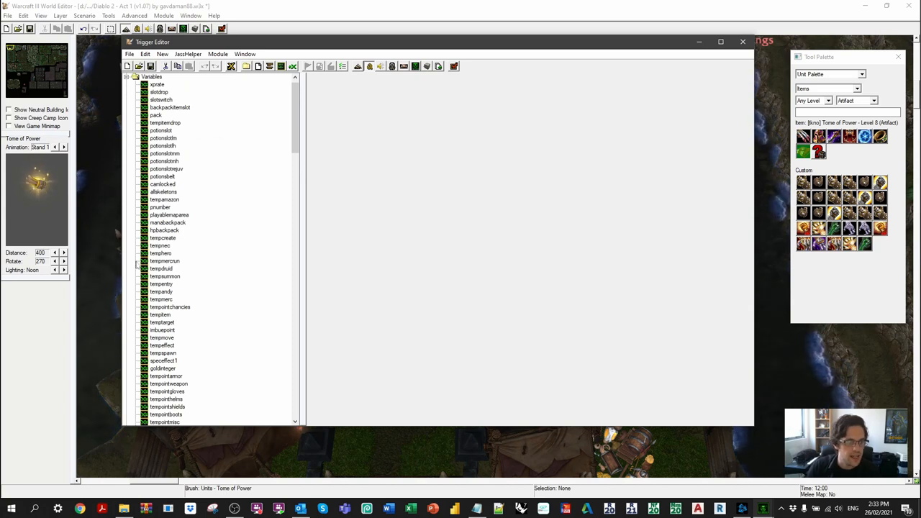
# - Collapse Variables and expand the Entrances - LEAKLESS folder to list triggers like Crypt enter
pyautogui.scroll(-3)
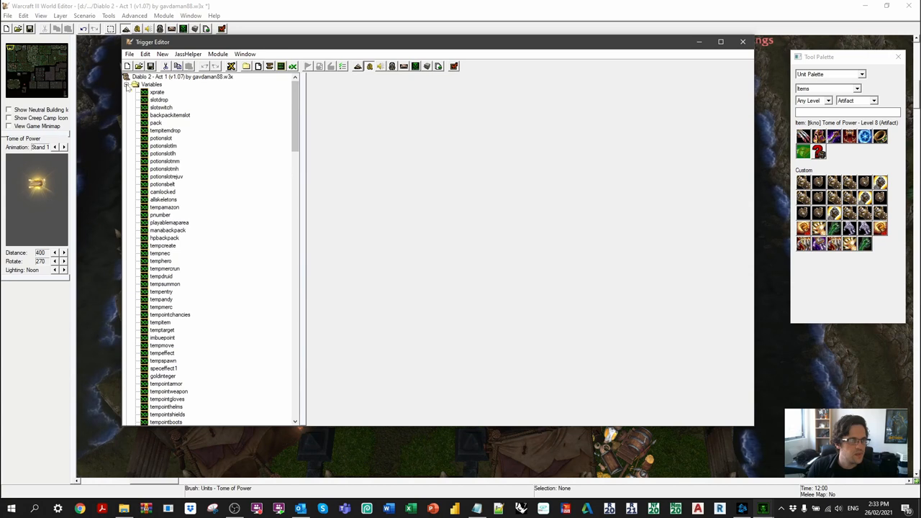
pyautogui.click(127, 84)
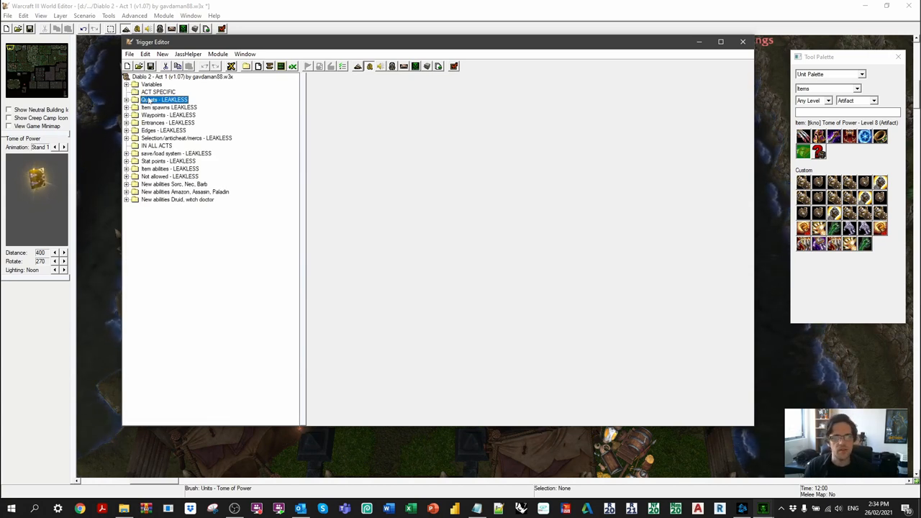
pyautogui.click(169, 107)
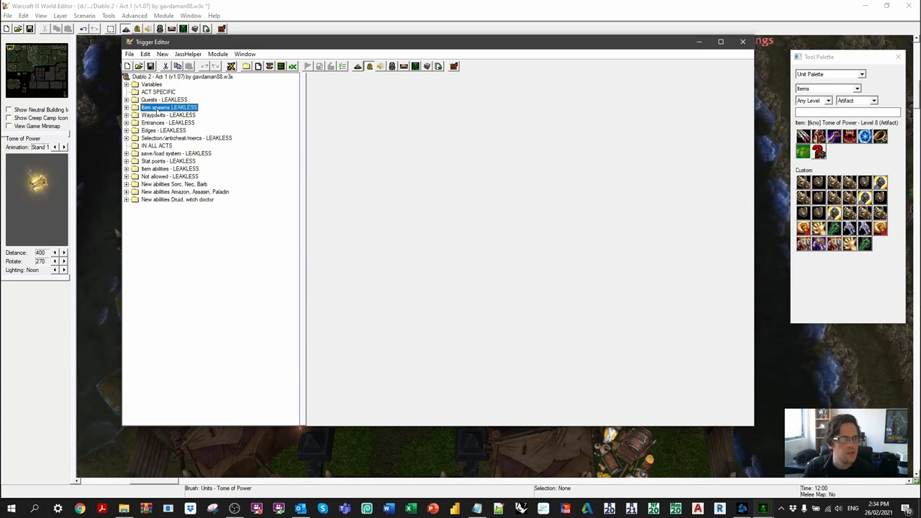
pyautogui.click(168, 122)
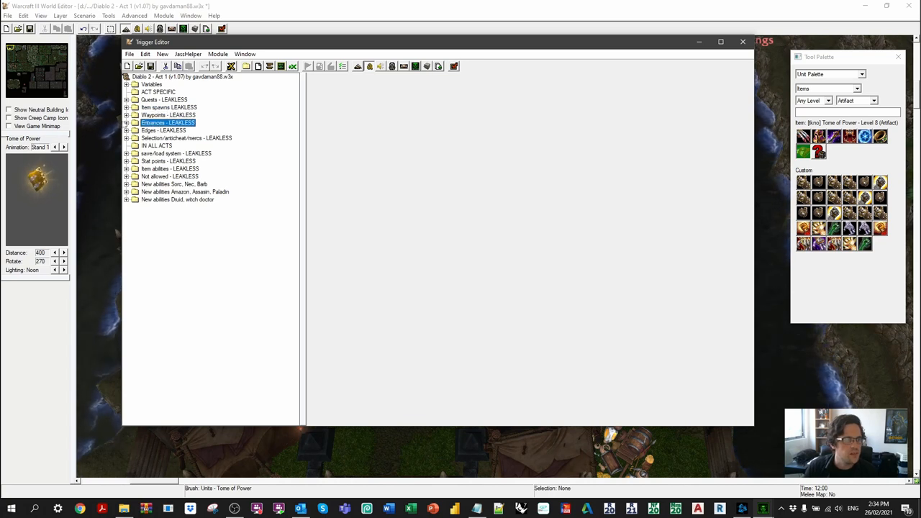
pyautogui.click(126, 122)
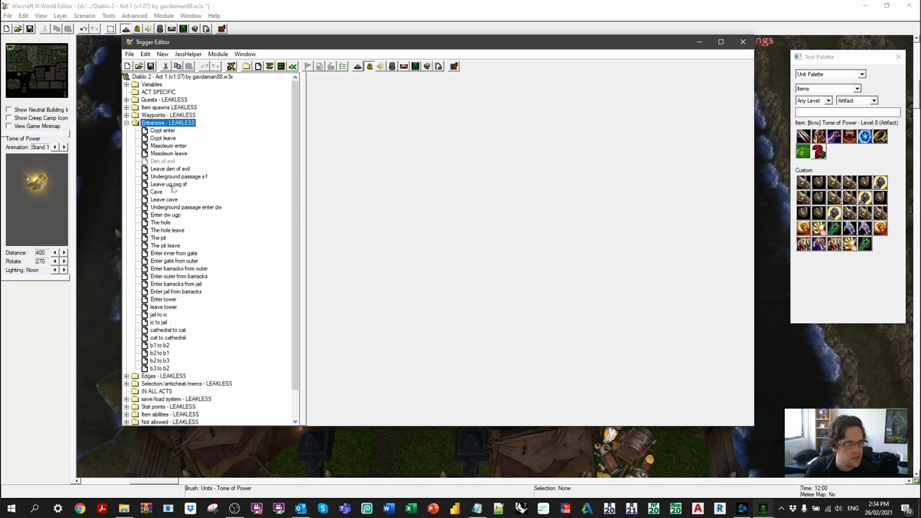
pyautogui.click(162, 161)
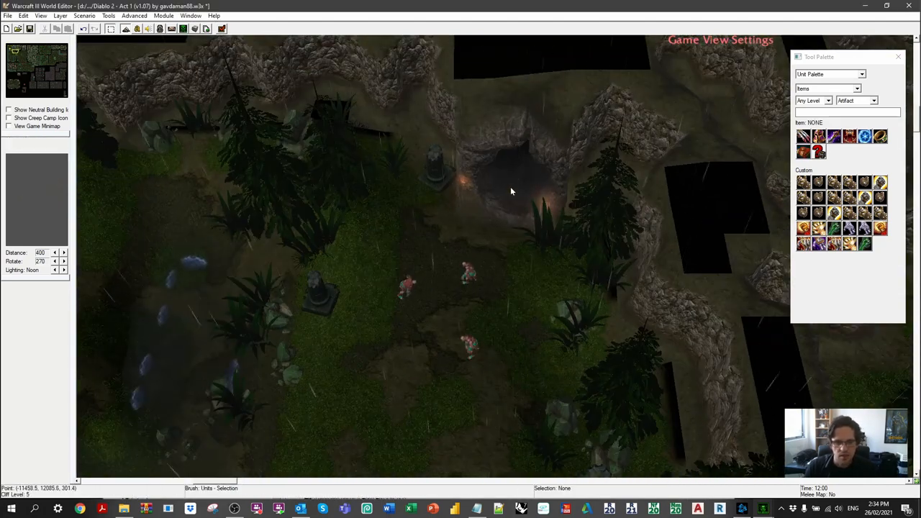
# - Select the Entrance unit at the cave entrance on the map
pyautogui.click(509, 169)
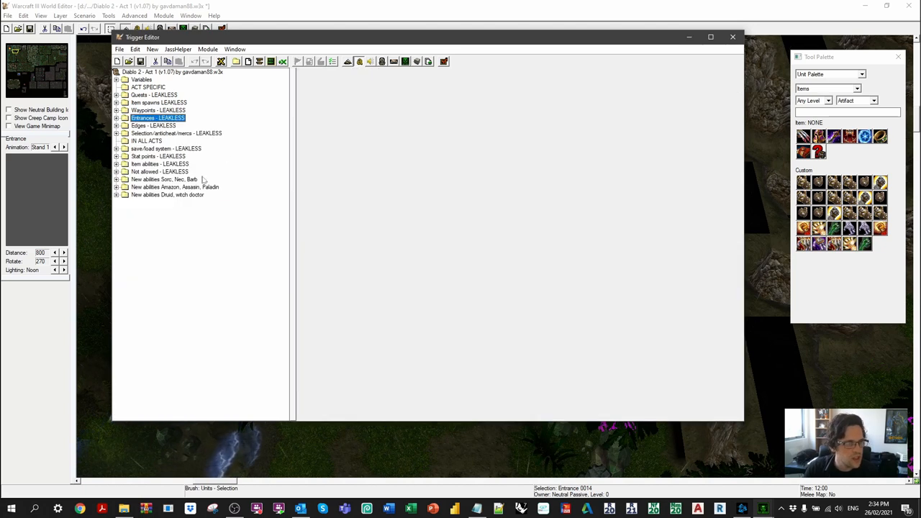
pyautogui.moveTo(126, 187)
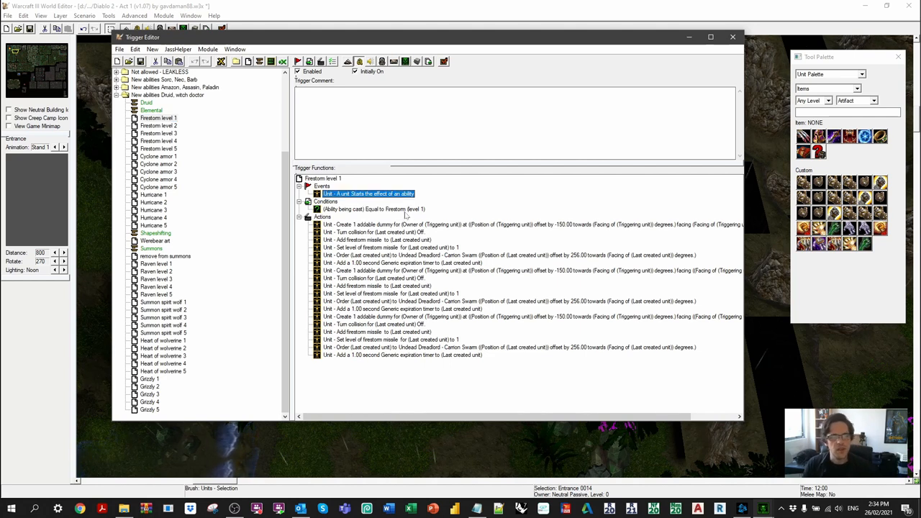
# - Expand the 'New abilities Druid, witch doctor' folder and view the Firestorm level 1 trigger
pyautogui.click(432, 224)
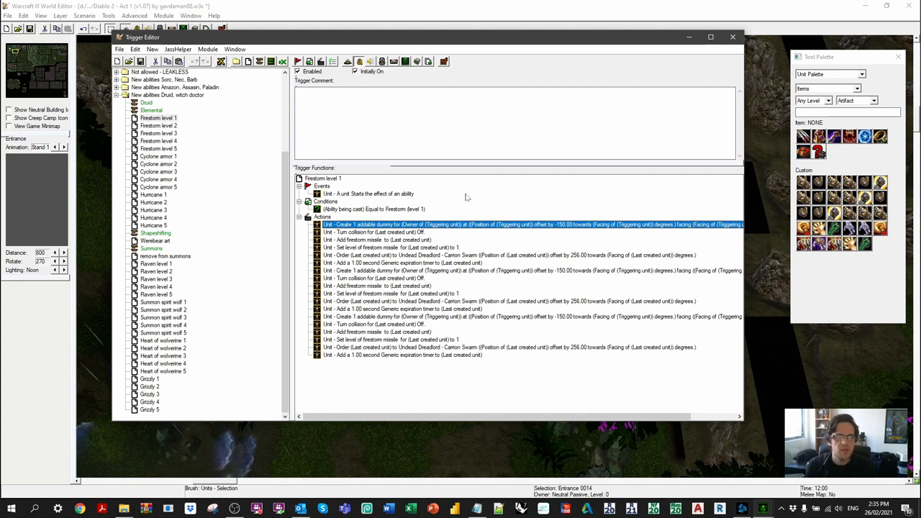
pyautogui.click(372, 209)
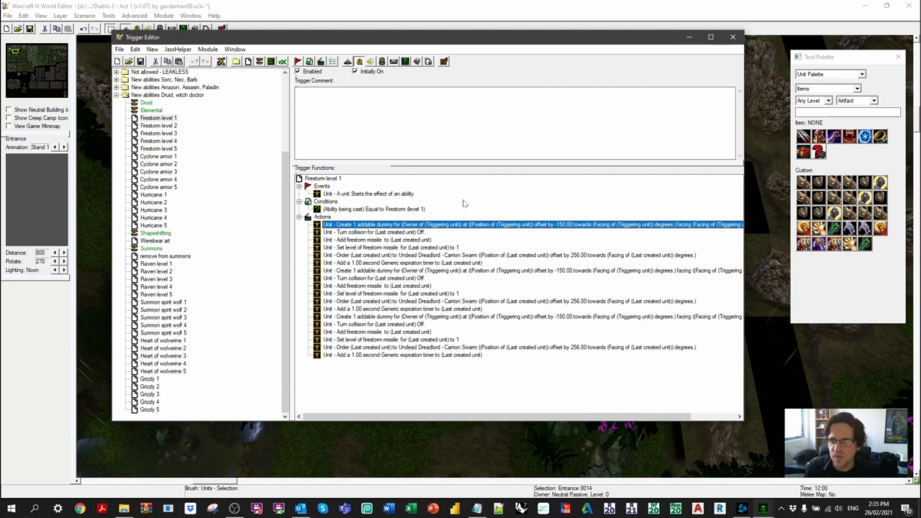
pyautogui.moveTo(477, 193)
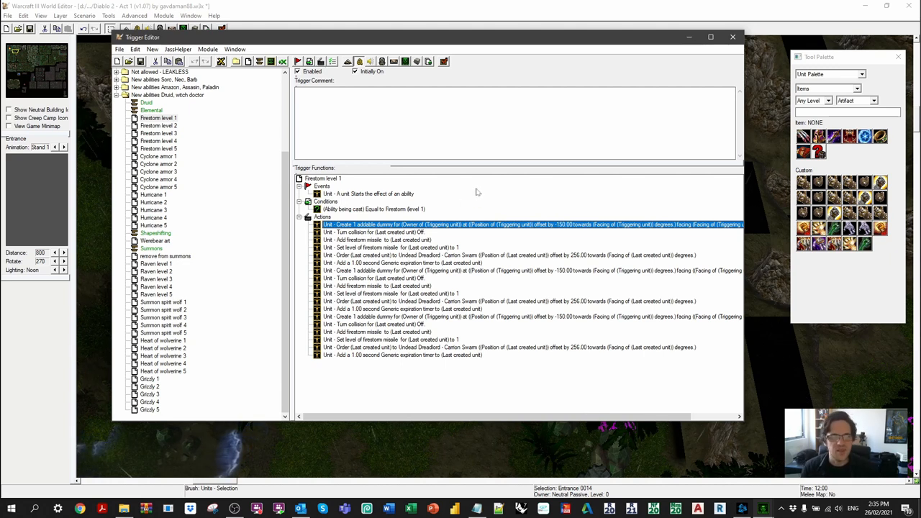